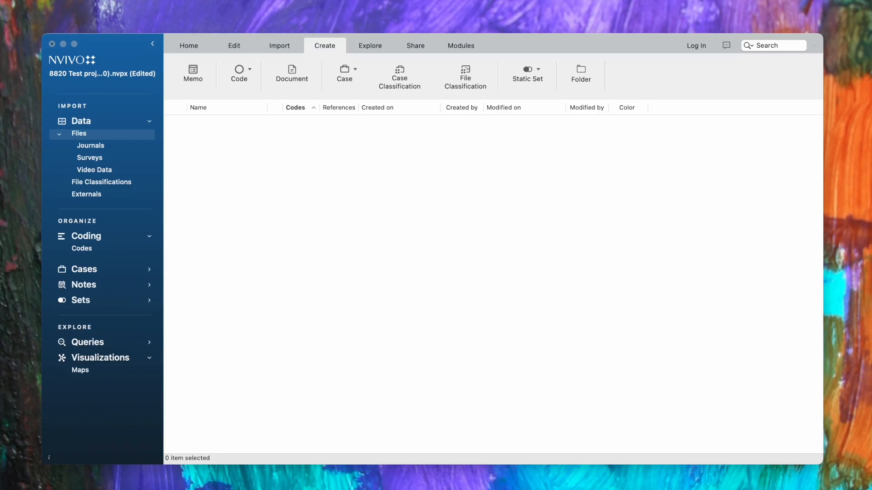
mouse_move(437, 335)
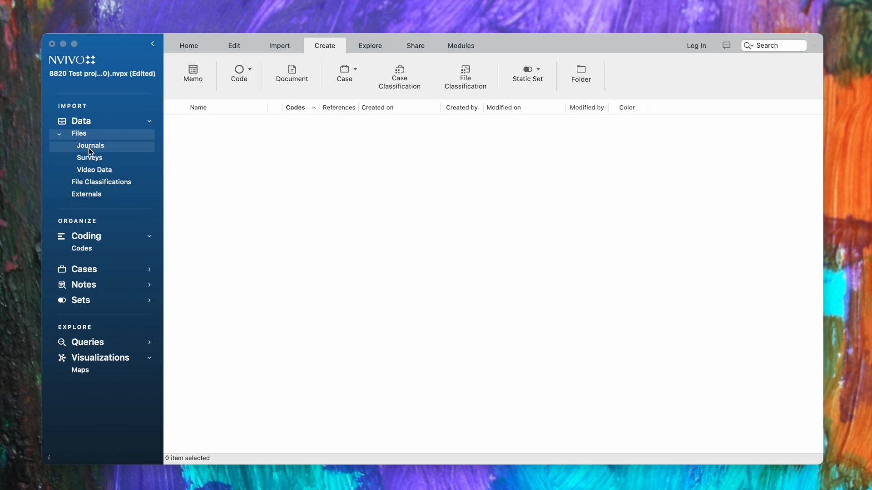
Open the 2GV.M.Breezy survey from the project's survey files.
click(89, 157)
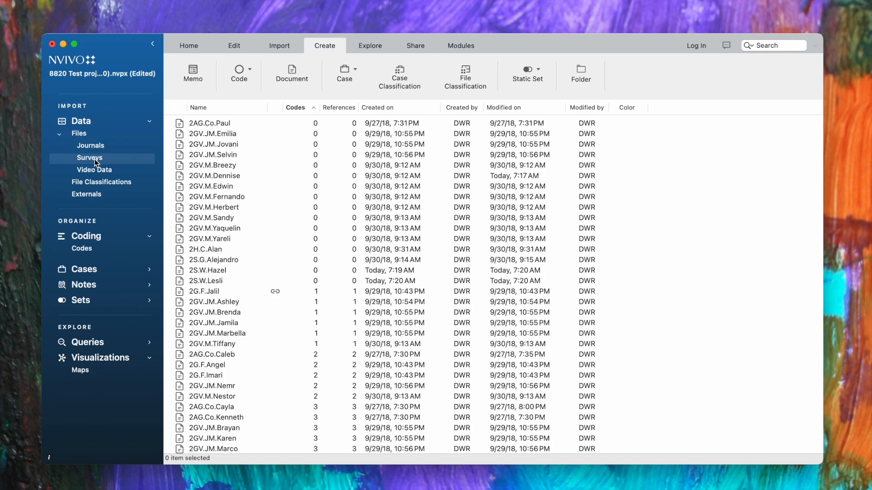
double_click(212, 166)
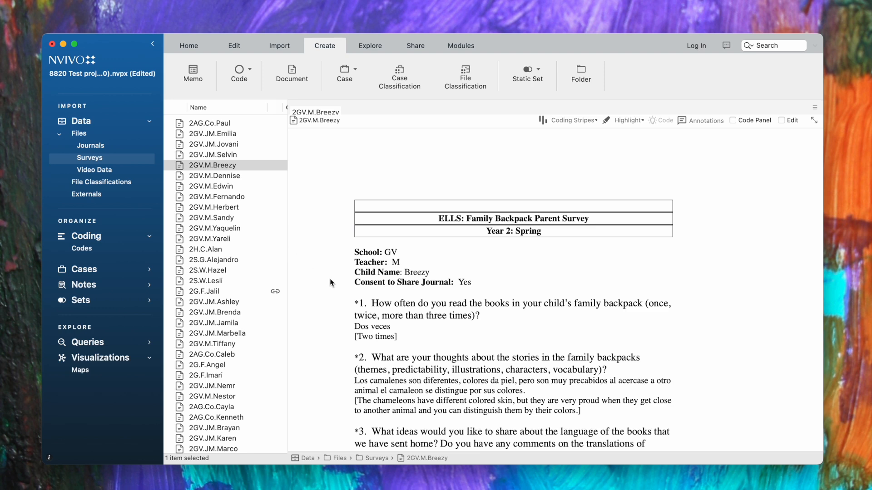
mouse_move(337, 306)
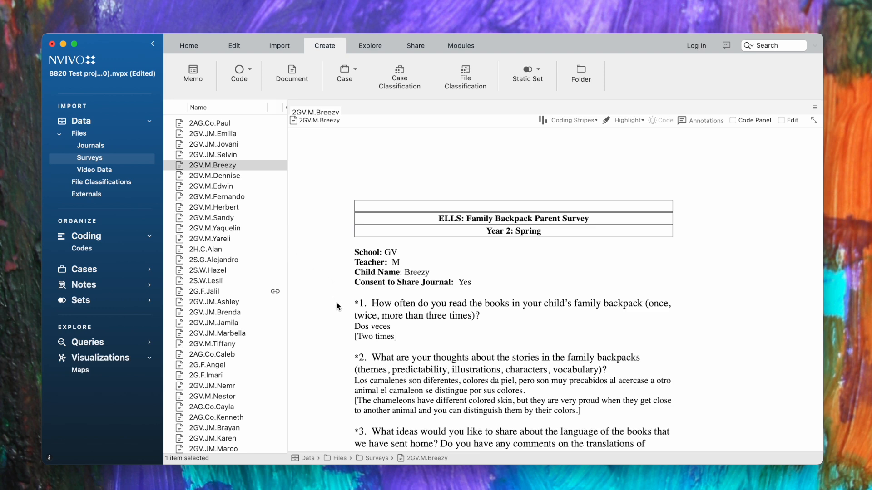
mouse_move(351, 323)
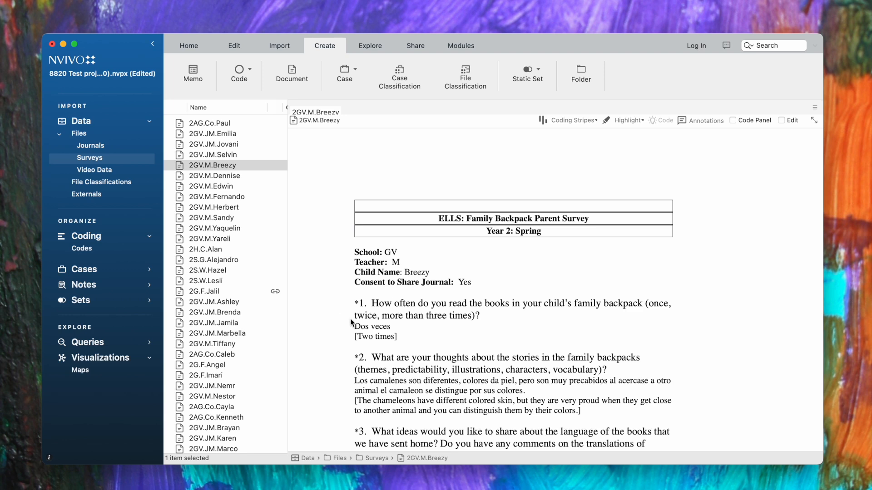
mouse_move(405, 326)
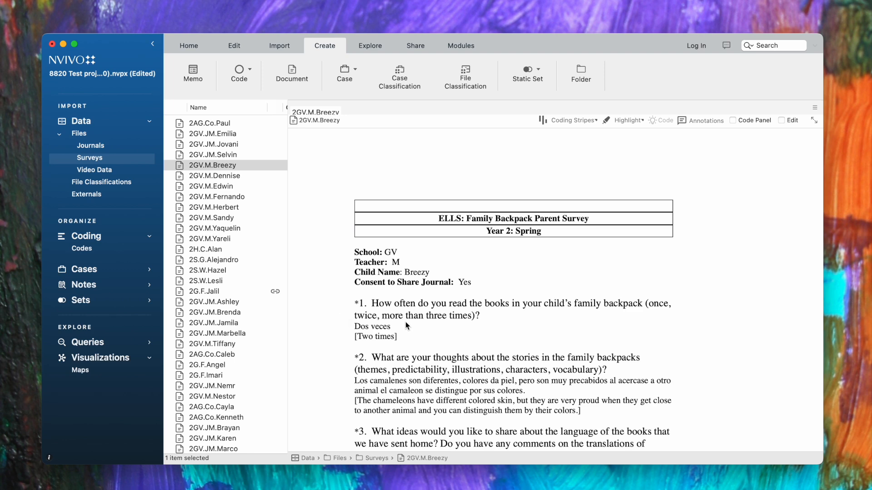
mouse_move(445, 325)
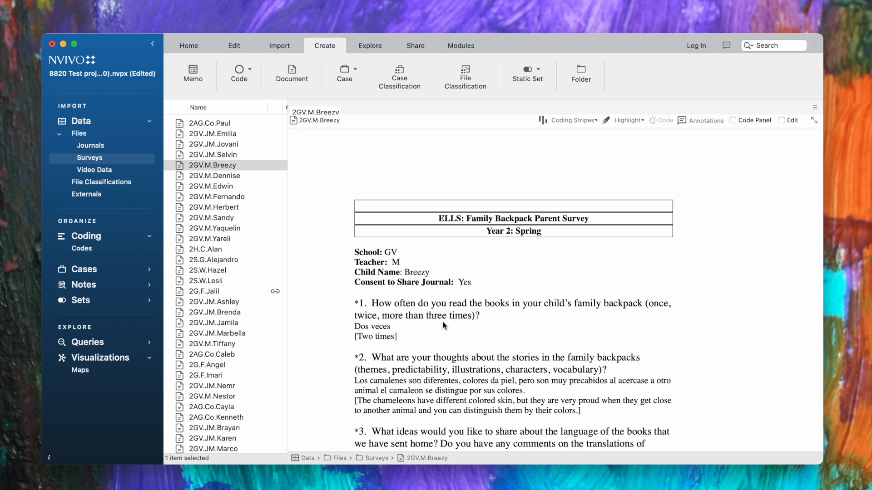
mouse_move(440, 321)
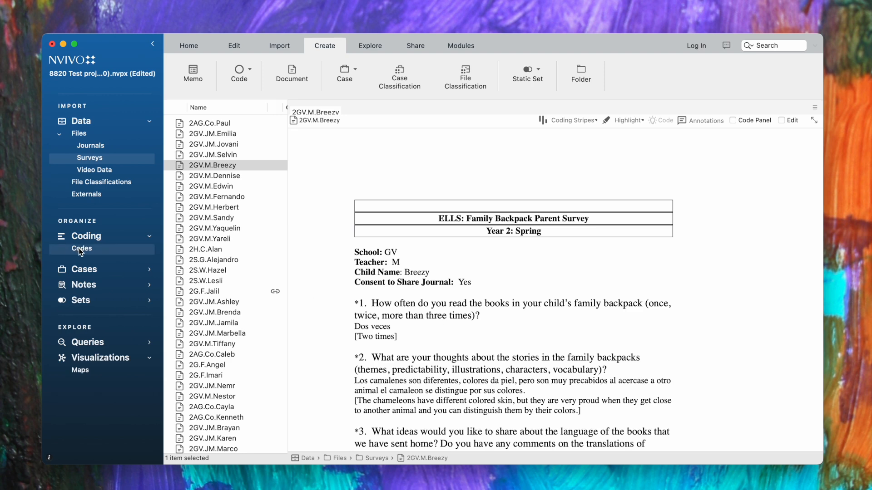
Start a new code from the project's Codes list via Create > Code.
click(82, 249)
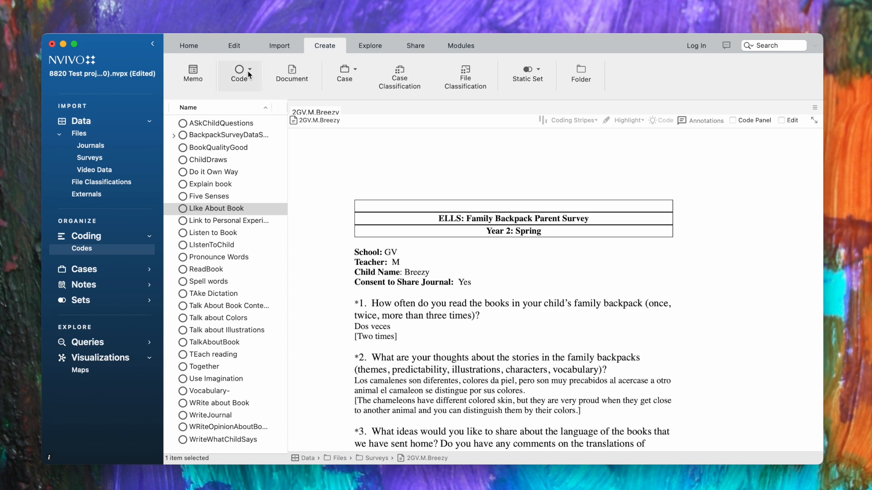
click(250, 75)
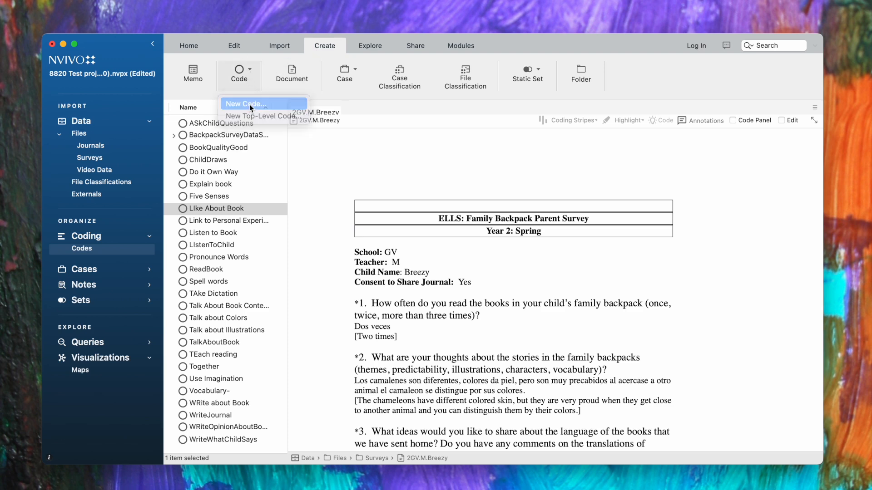
click(247, 103)
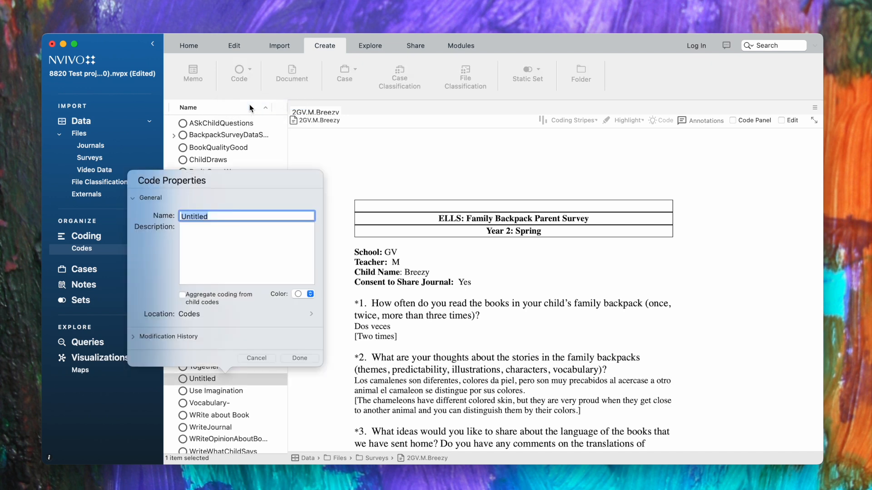
Name the code Times Read, described as number of times families read the books (Survey Q), and save it.
text(Times R)
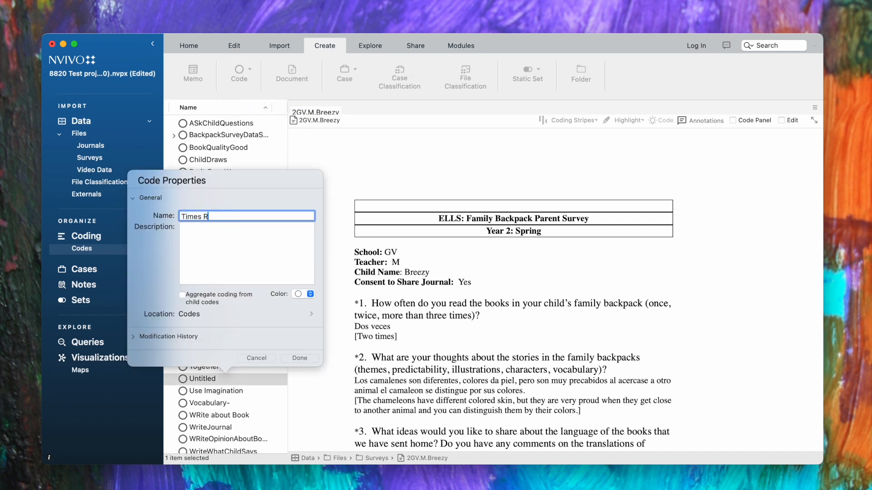
text(ead)
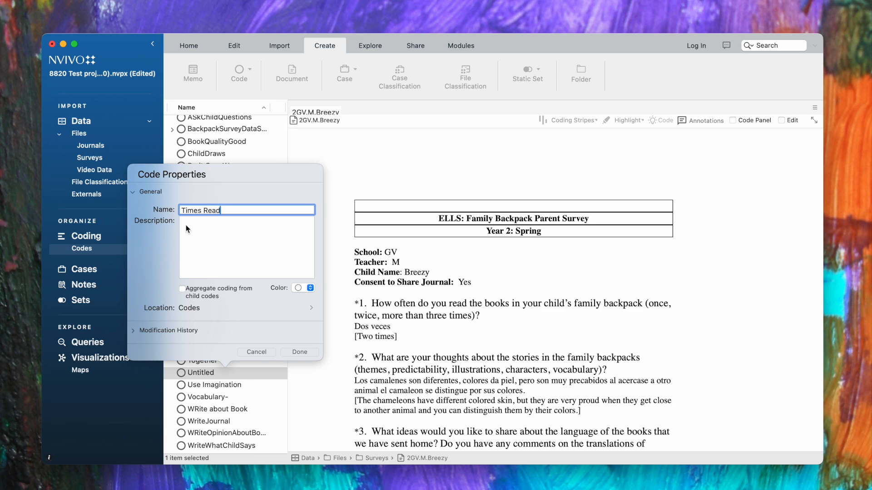
text(N)
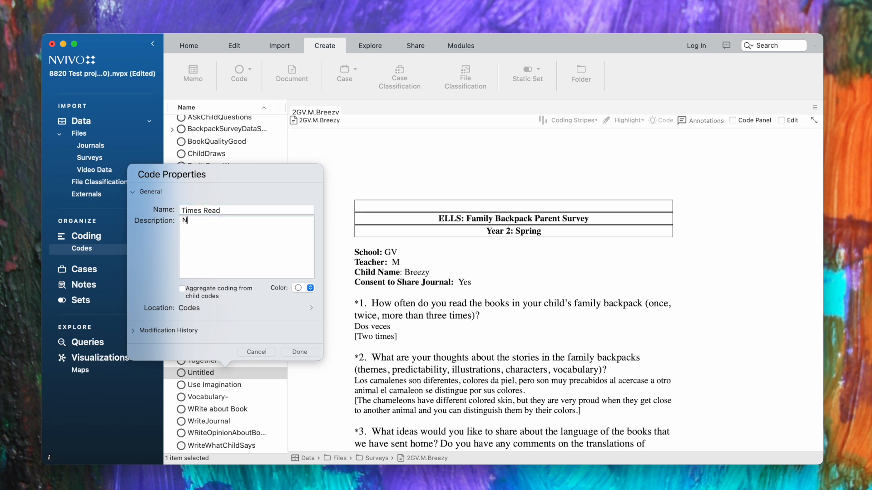
text(umber of times)
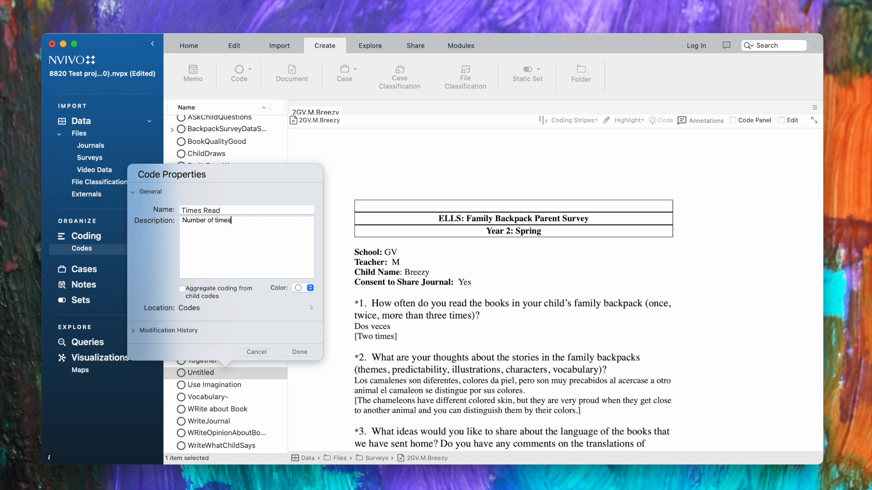
text(families read the backpack)
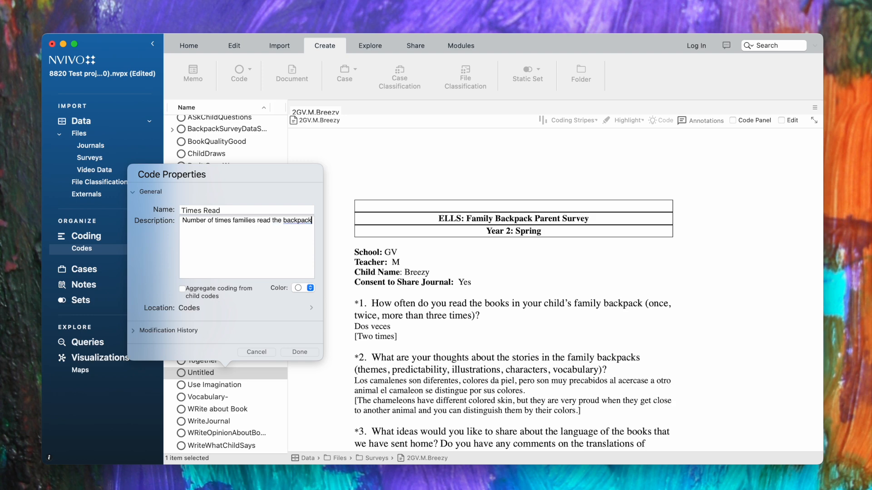
text(books. ()
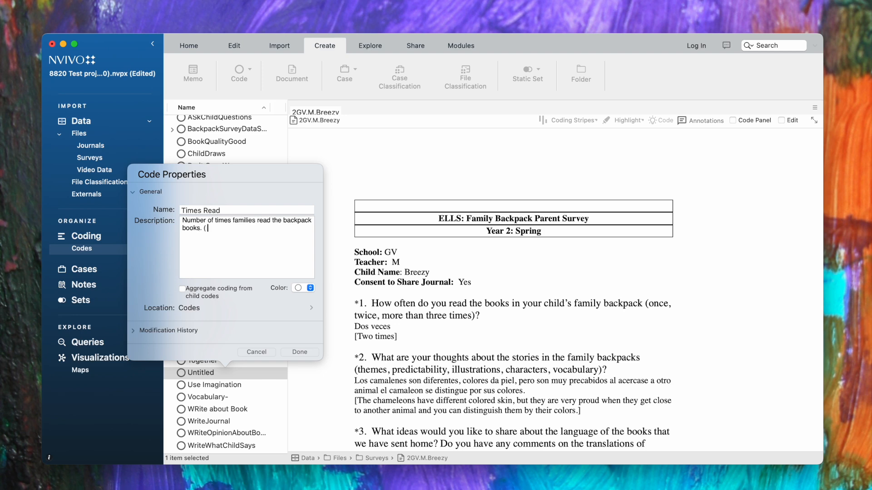
text(Survey Q 1))
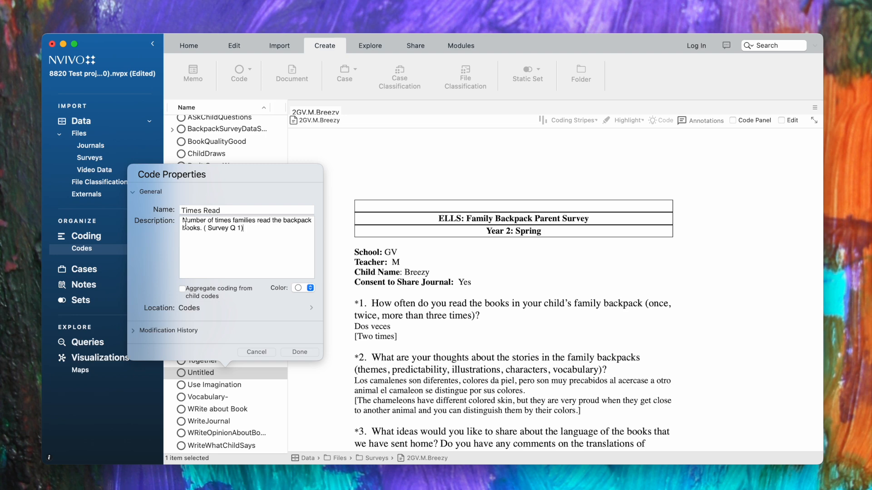
click(299, 352)
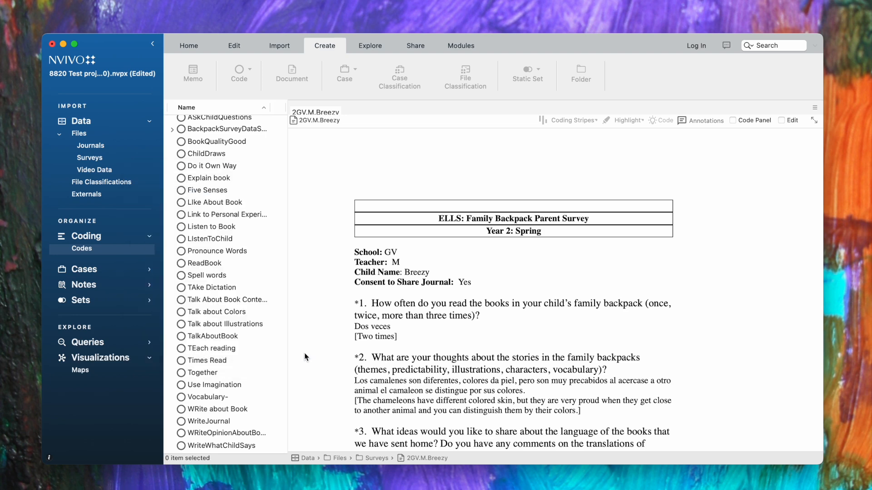
mouse_move(192, 366)
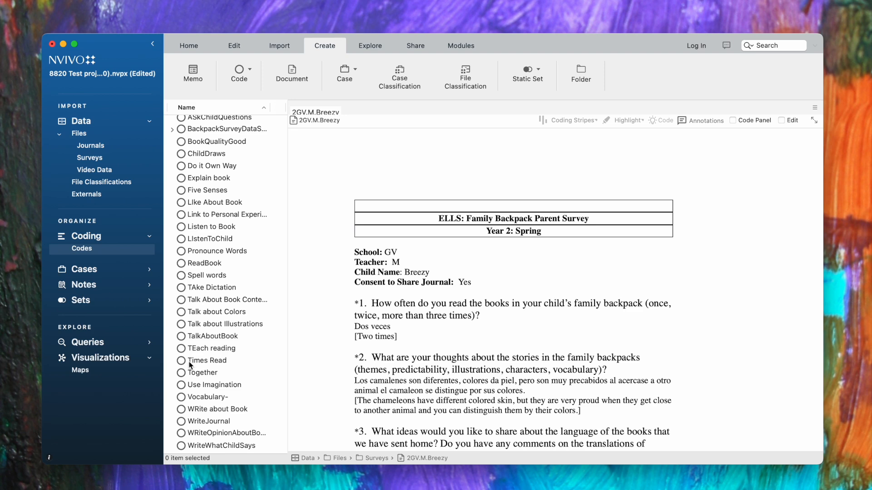
mouse_move(210, 155)
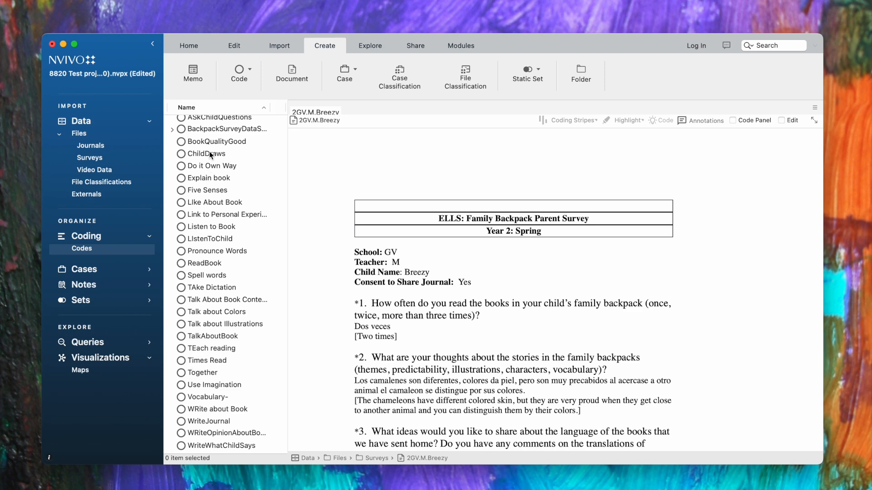
Select the Times Read code in the list and begin creating a child code under it.
scroll(down, 3)
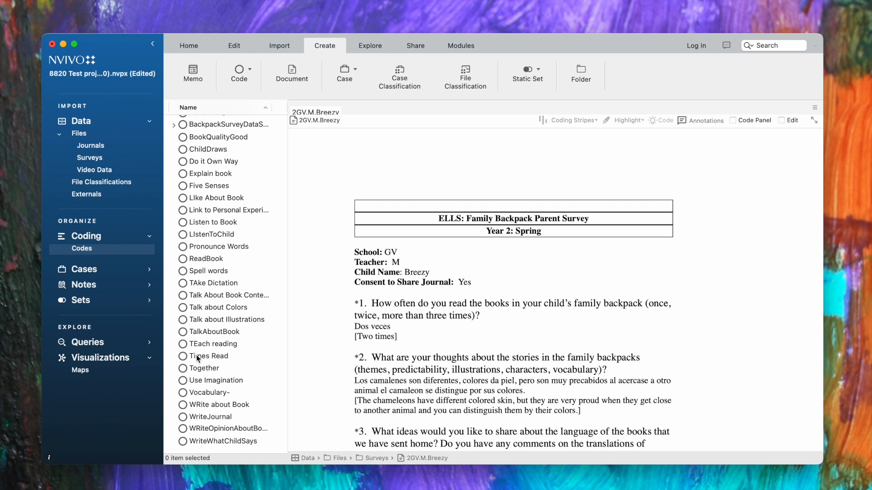
click(213, 356)
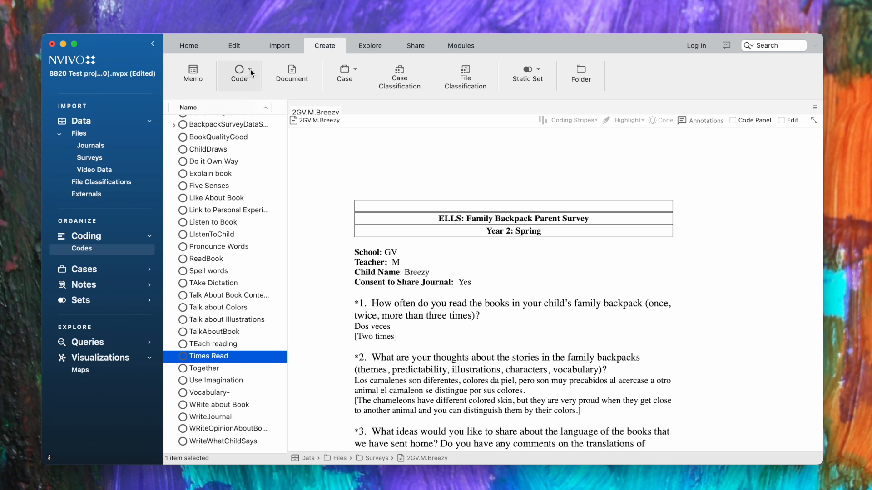
click(249, 71)
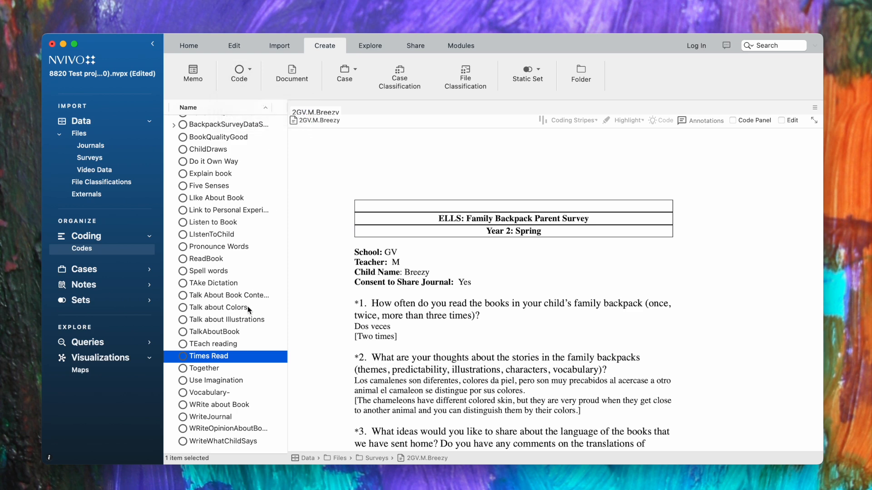
mouse_move(247, 327)
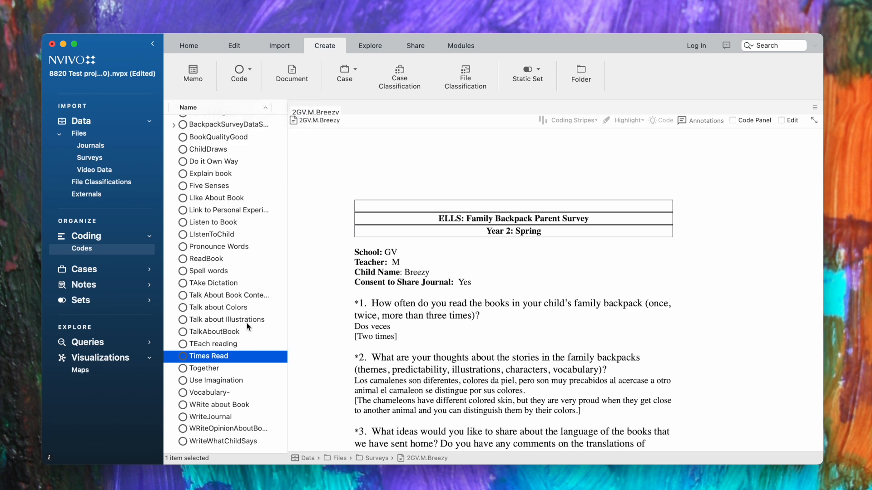
Add child code One Time under Times Read, described as families read the book one time, Survey Q 1.
right_click(209, 356)
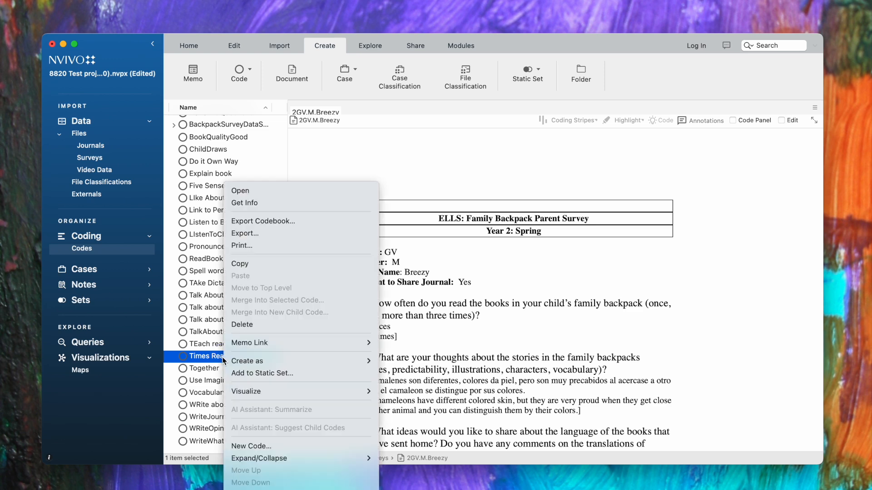
mouse_move(259, 458)
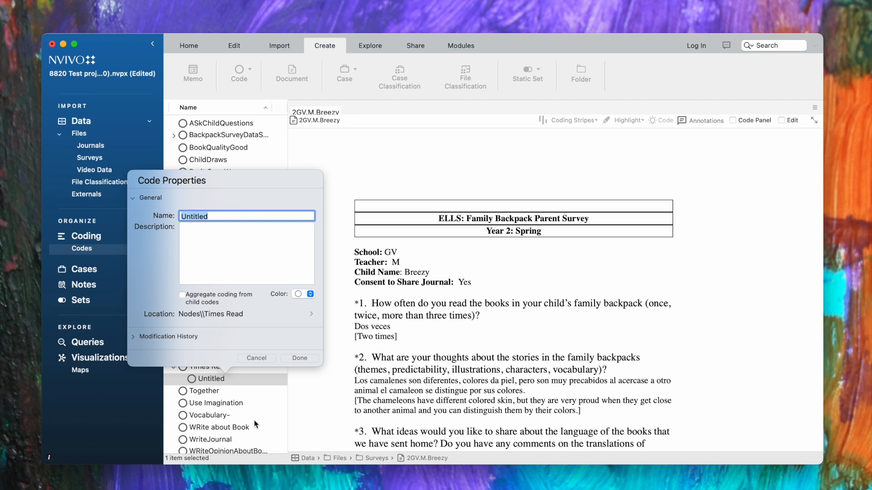
text(One Time)
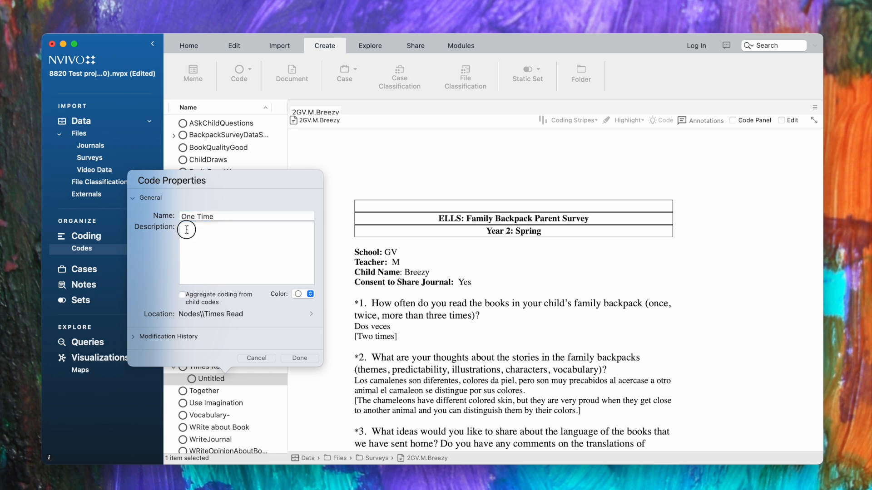
text(Families)
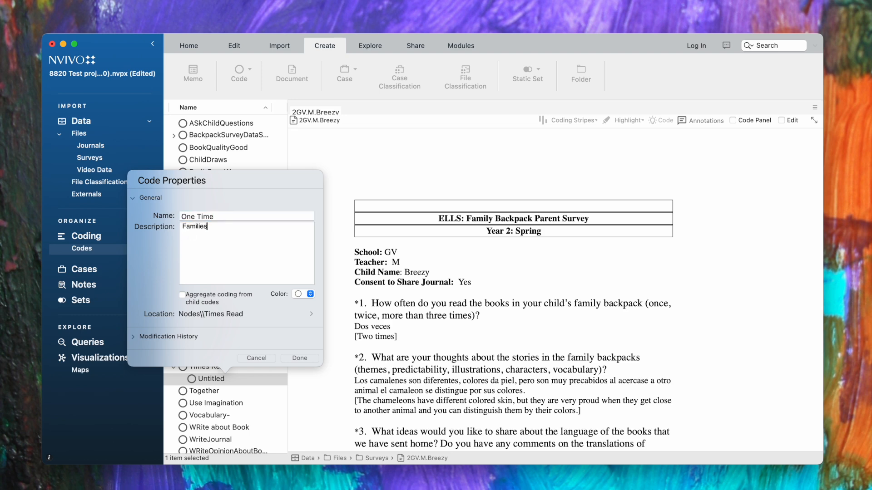
text(read the books one time)
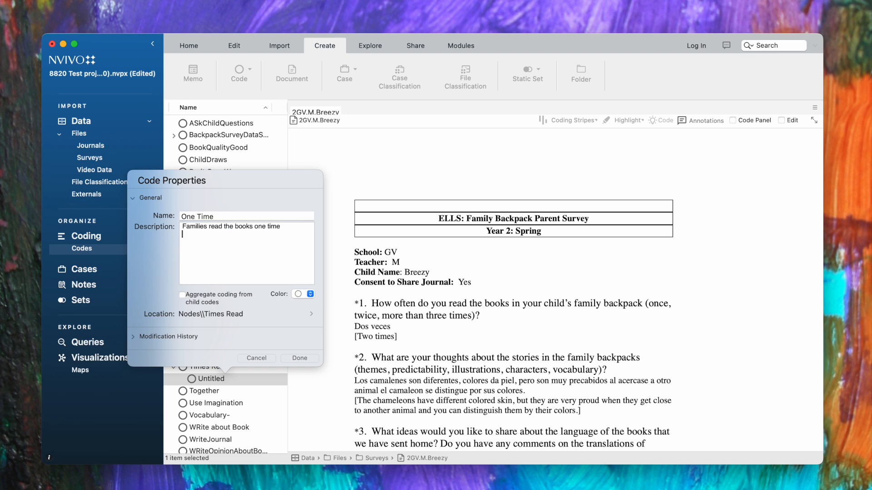
text(Survey)
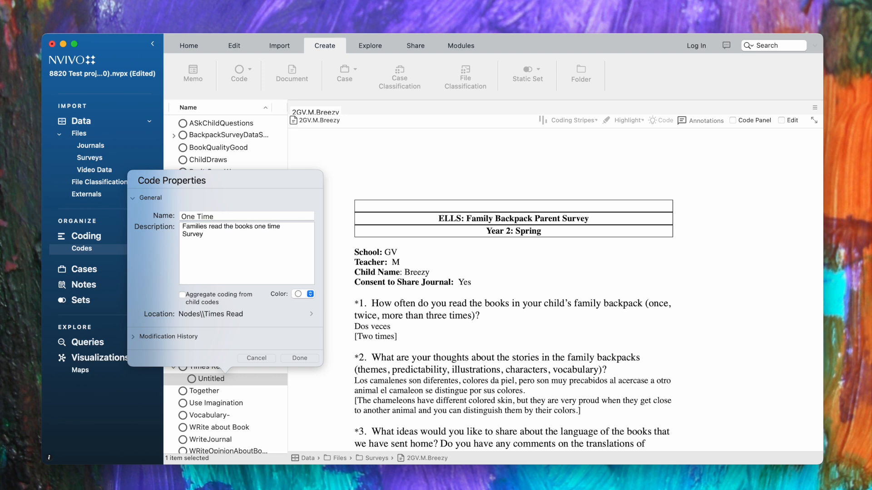
text(Q 1)
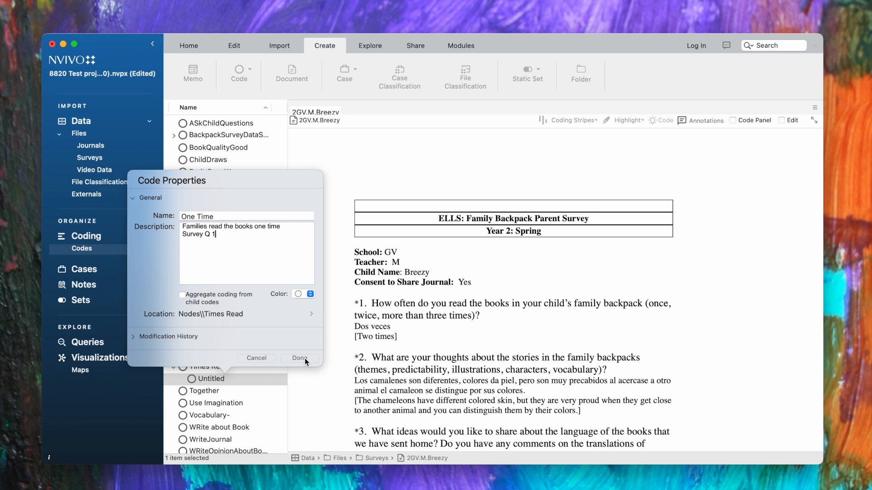
click(299, 358)
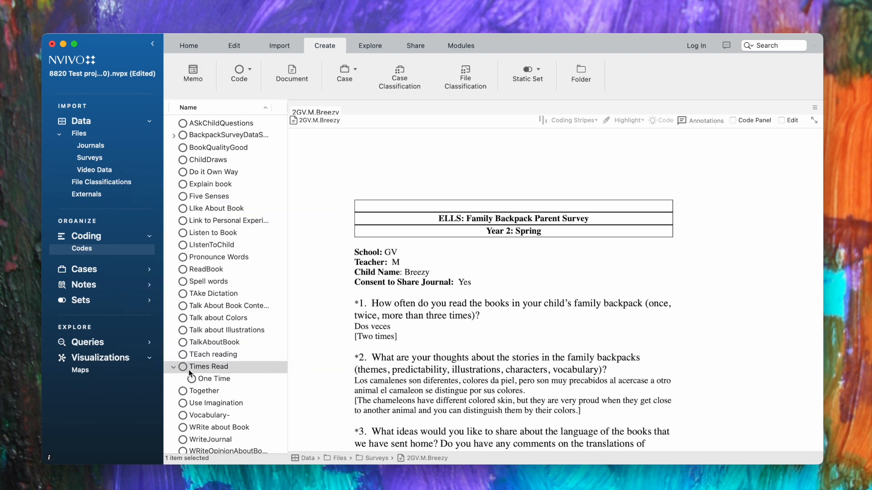
mouse_move(195, 384)
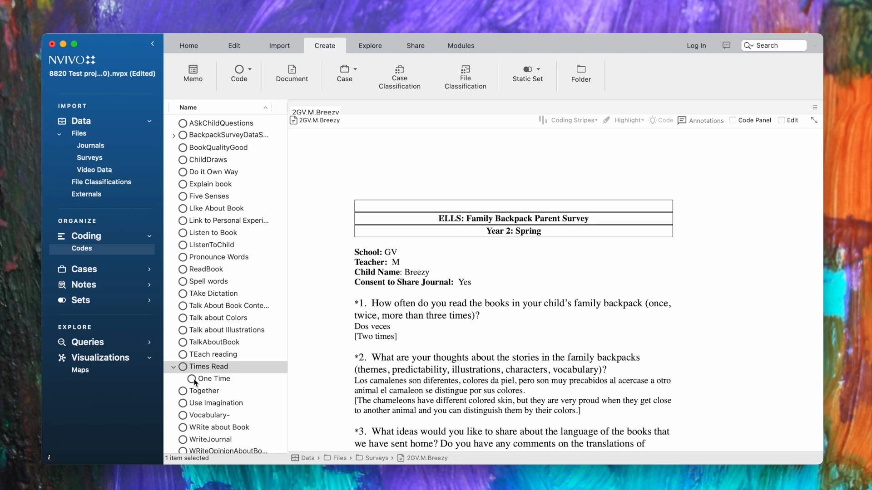
mouse_move(197, 372)
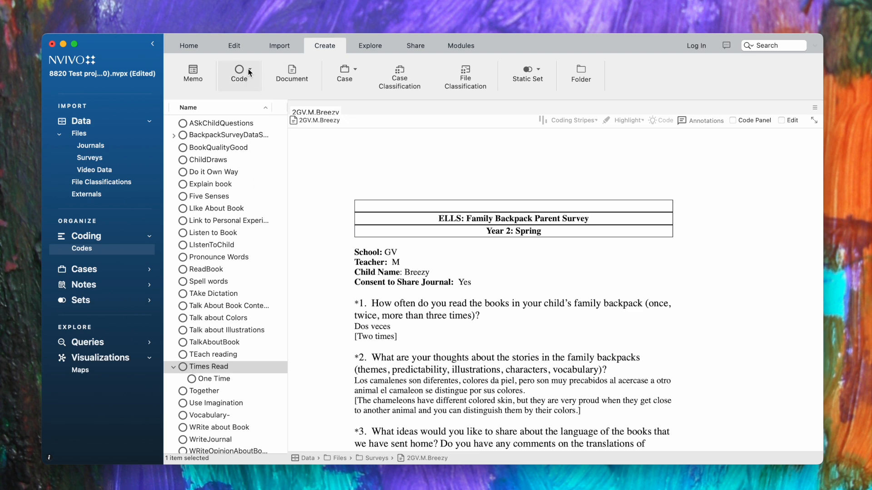
Add child code Two times under Times Read, described as families read the books two times (Survey Q1).
click(249, 74)
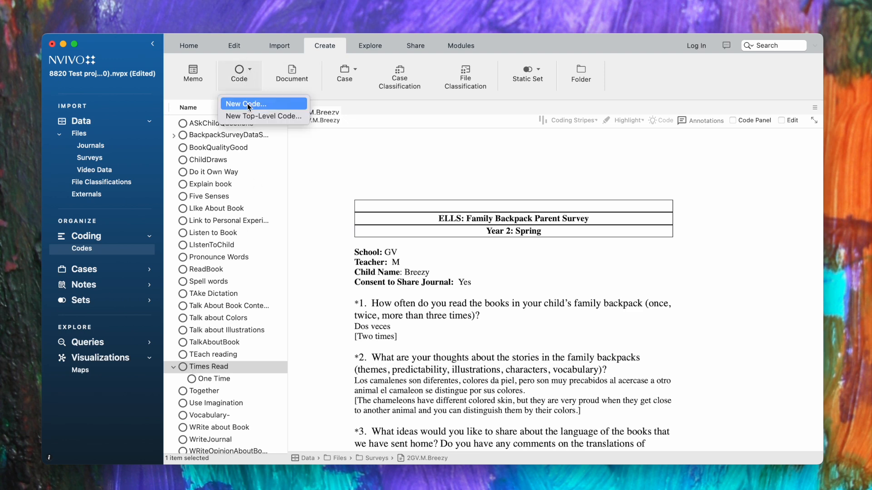
click(246, 104)
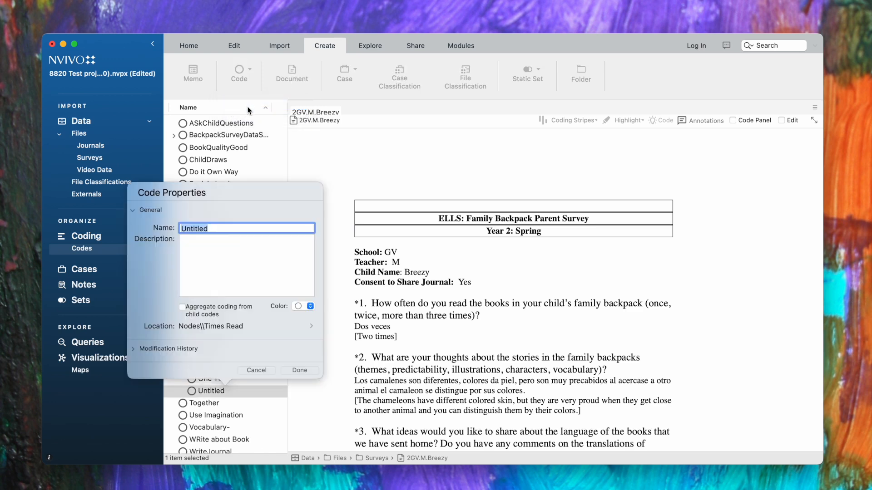
text(Two times)
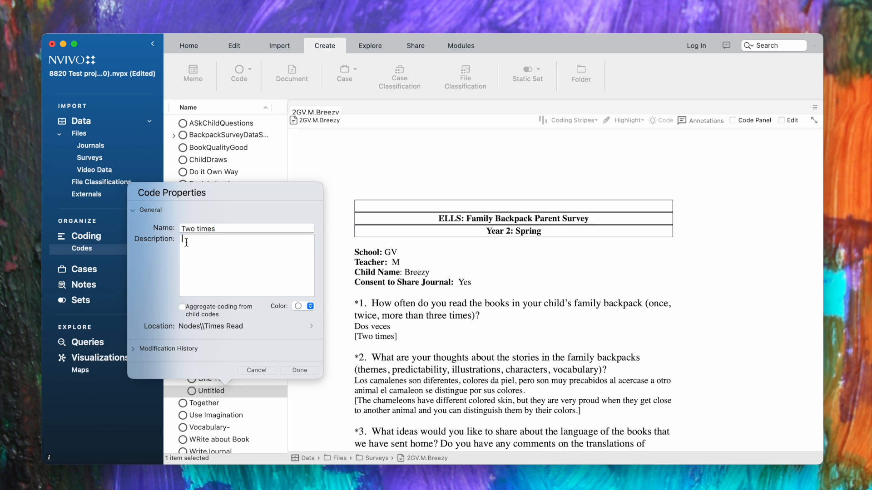
text(Families read th)
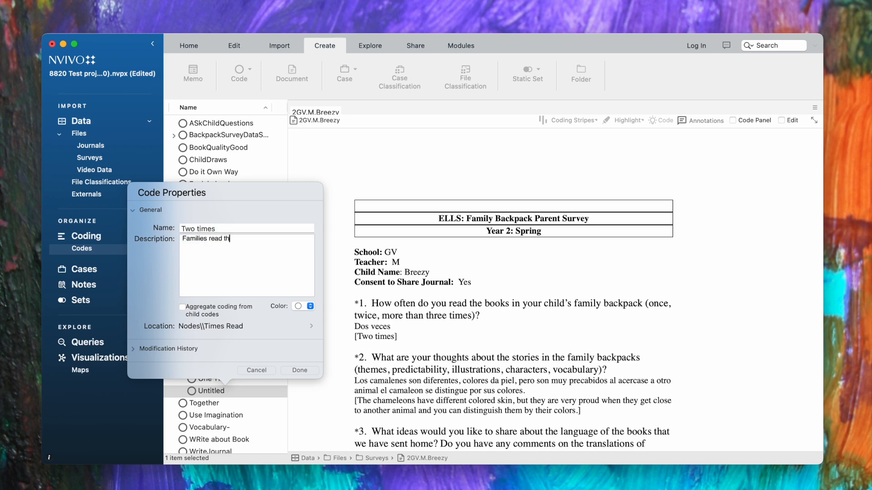
text(e books two times)
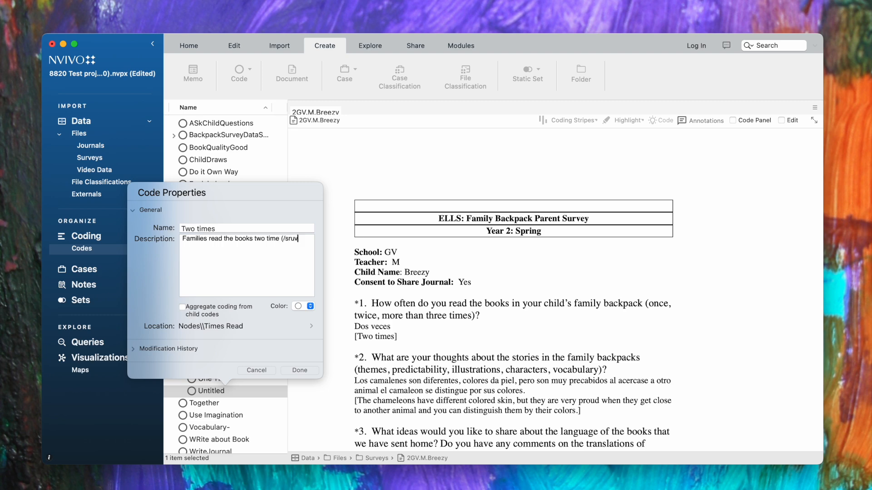
text(Survey Q1))
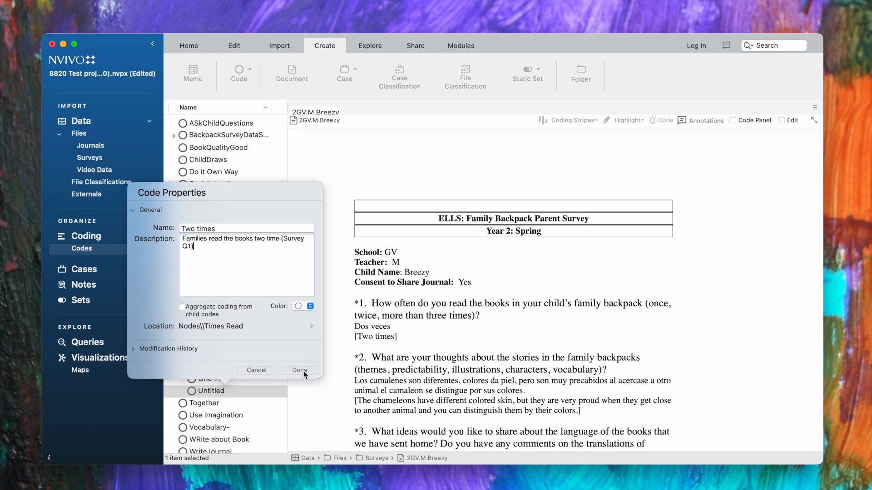
click(299, 370)
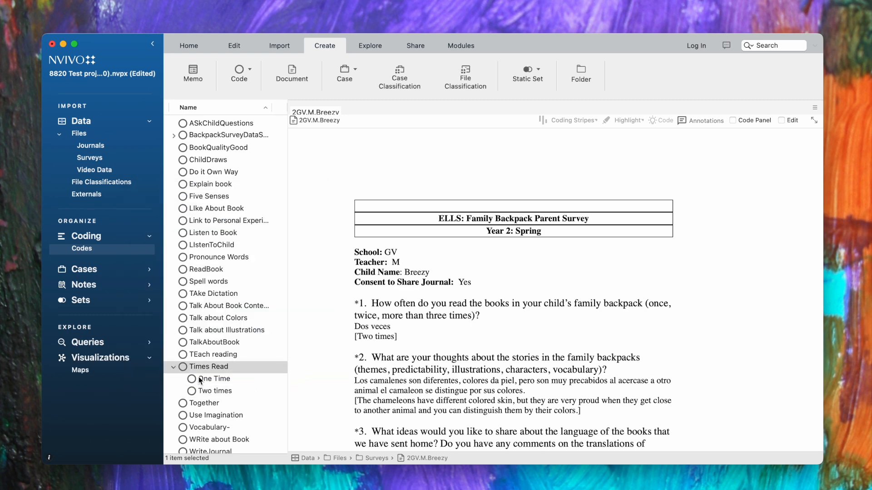
mouse_move(202, 390)
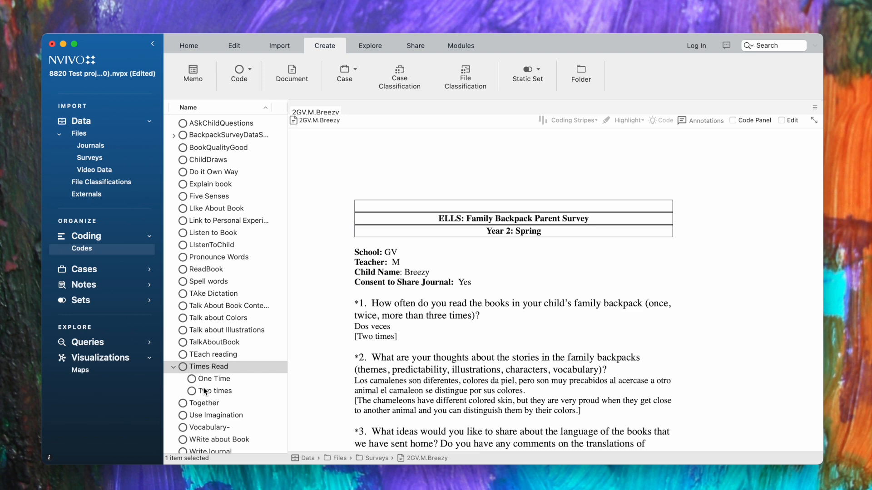
mouse_move(202, 385)
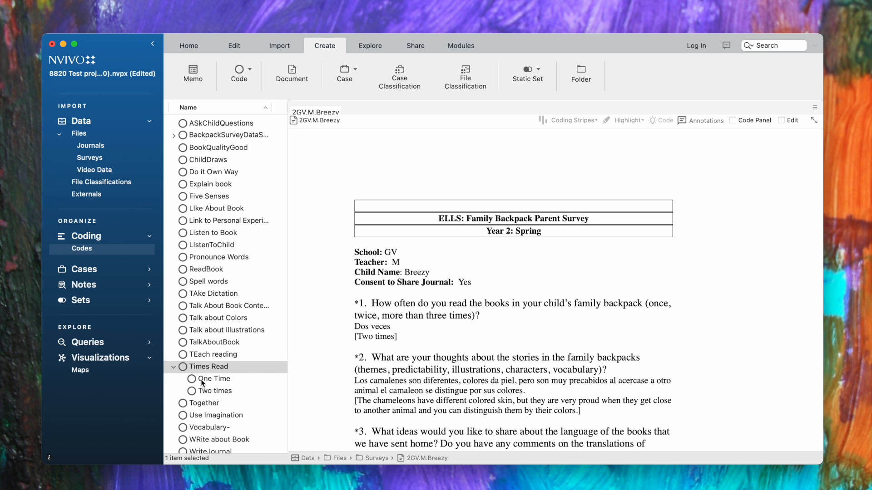
click(211, 366)
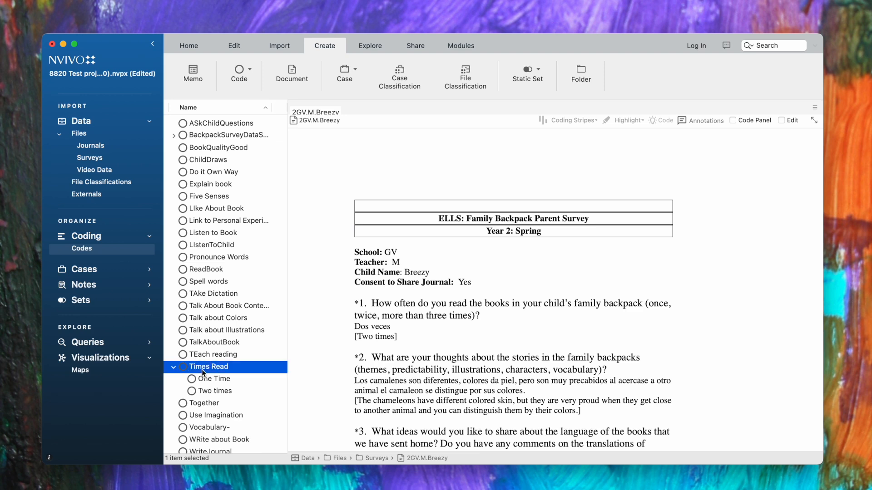
mouse_move(209, 354)
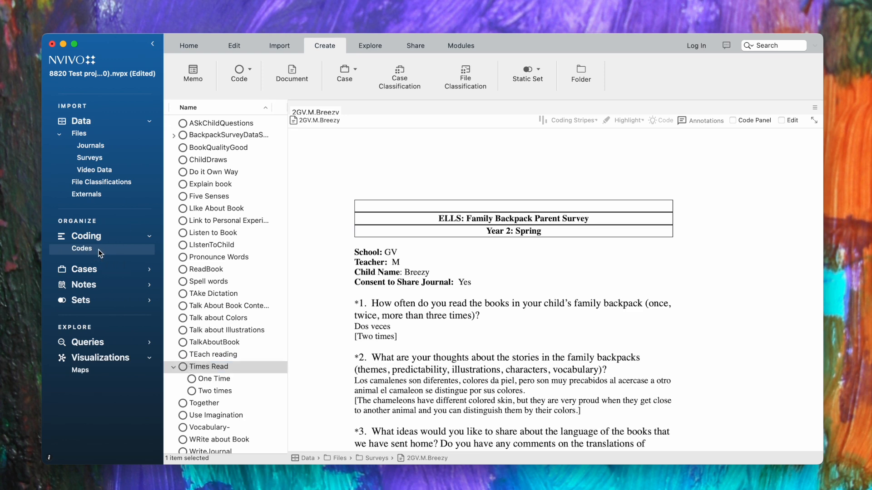
click(215, 171)
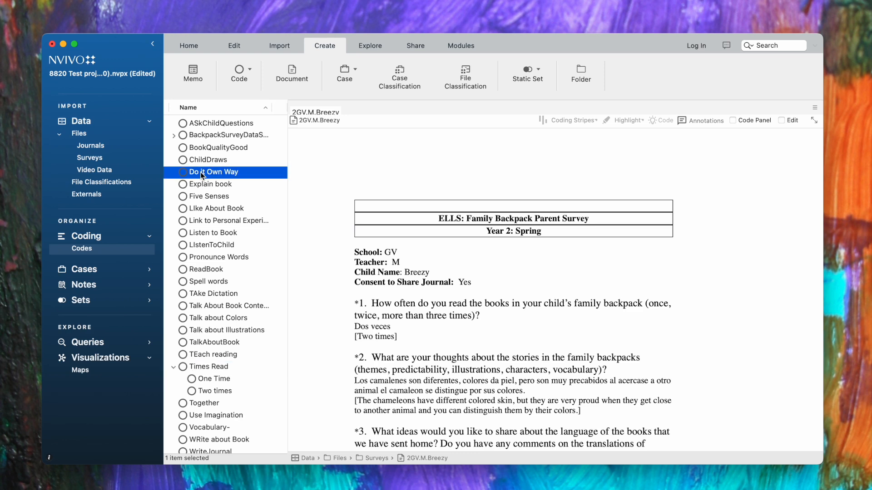
mouse_move(219, 141)
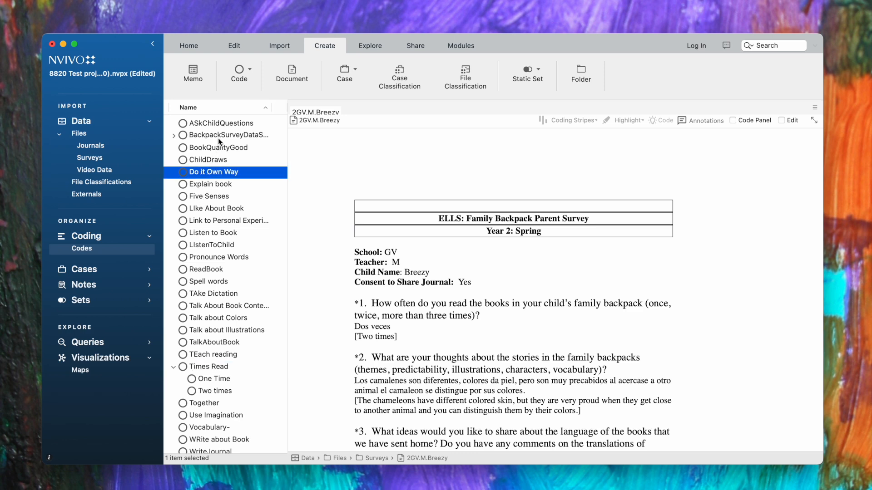
mouse_move(228, 138)
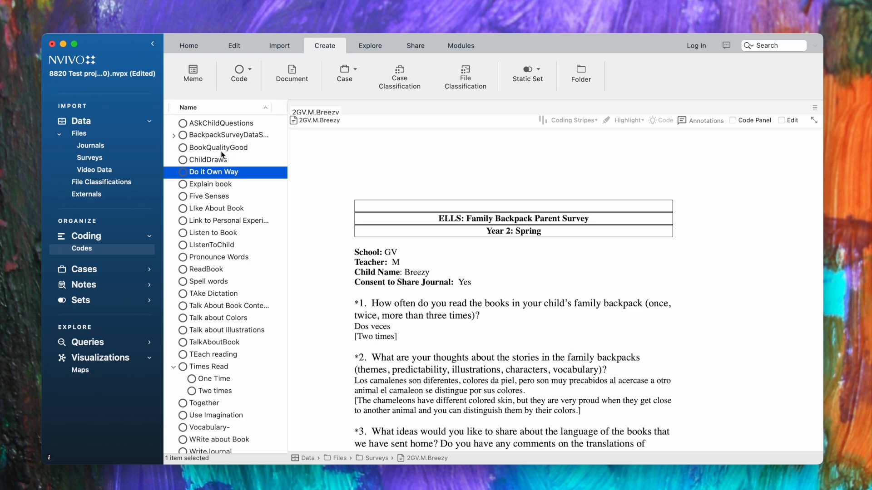
Add child code Three Times under BookQualityGood, described as families read books 3 times (survey Q1).
right_click(218, 147)
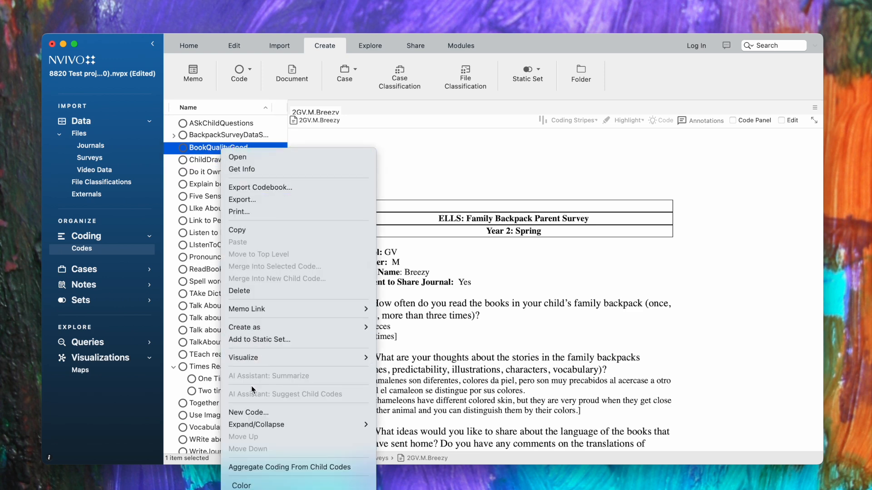
click(248, 413)
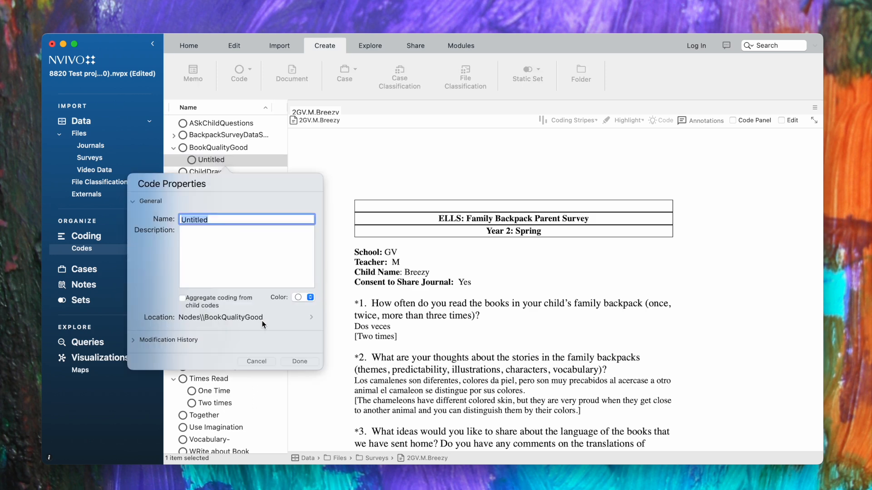
text(Three Times)
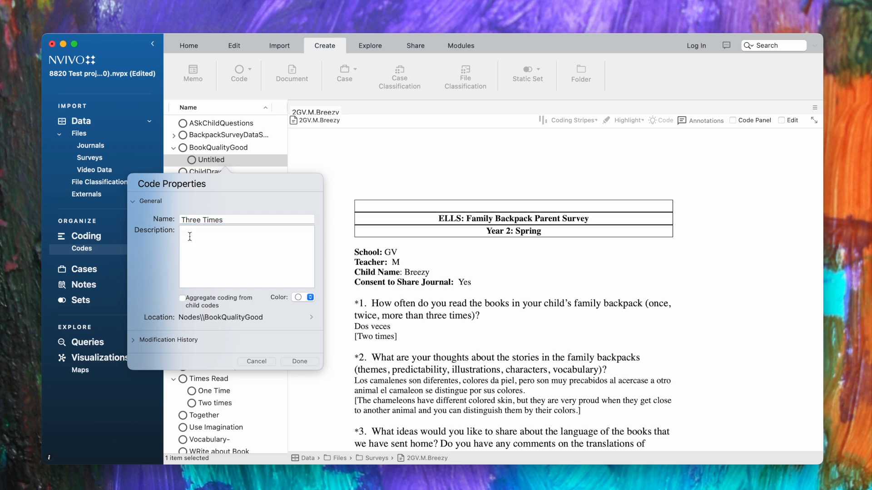
text(Familes read books 3 times)
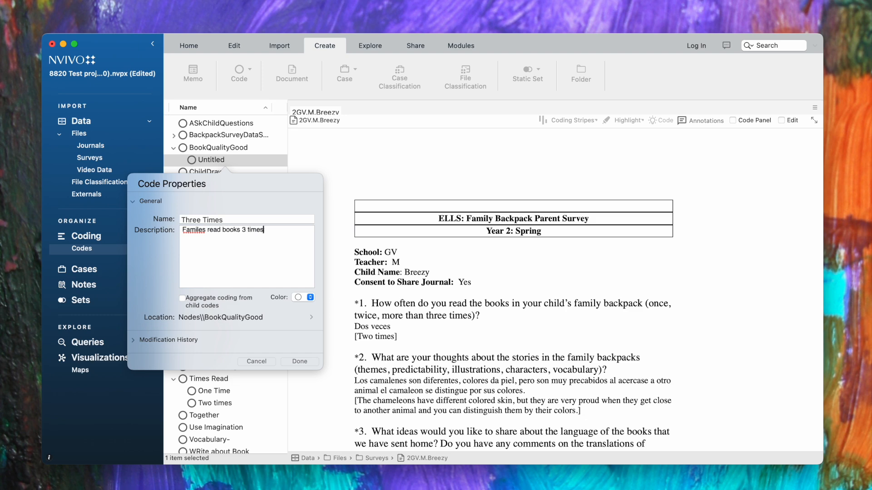
text((/survey Q1)
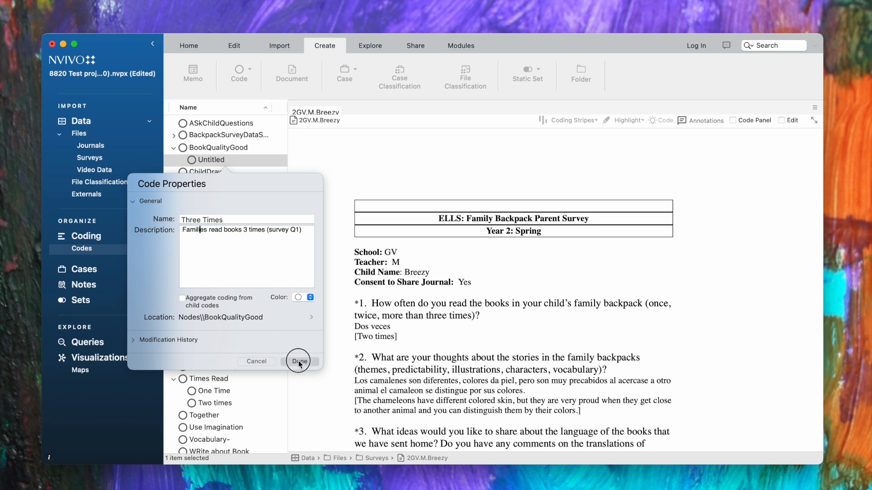
click(299, 360)
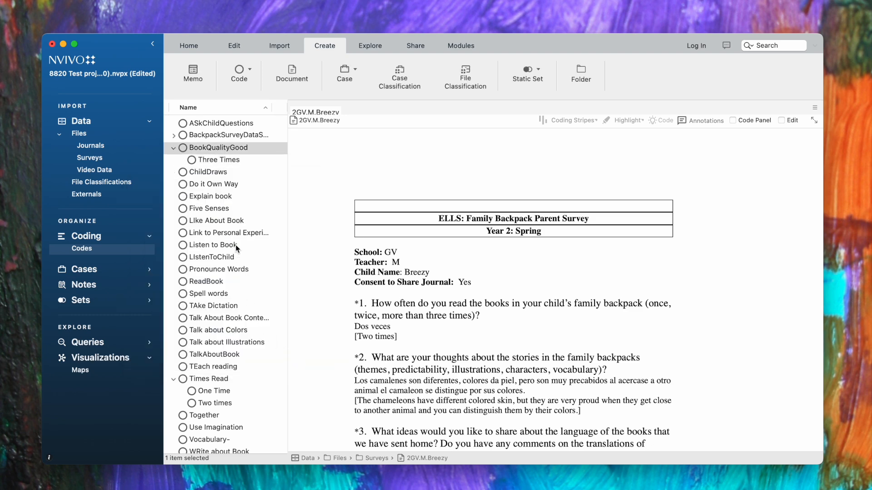
mouse_move(210, 155)
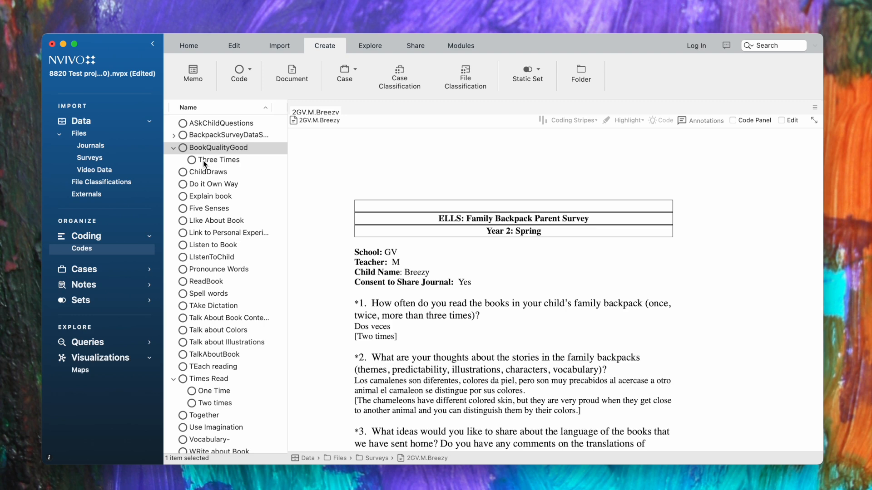
mouse_move(208, 164)
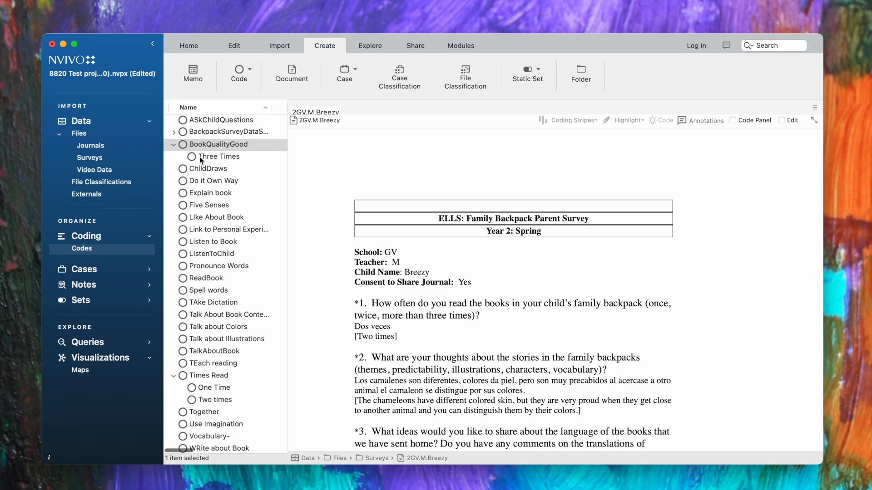
Move Three Times under Times Read beside One Time and Two times, then review the Codes list.
click(208, 169)
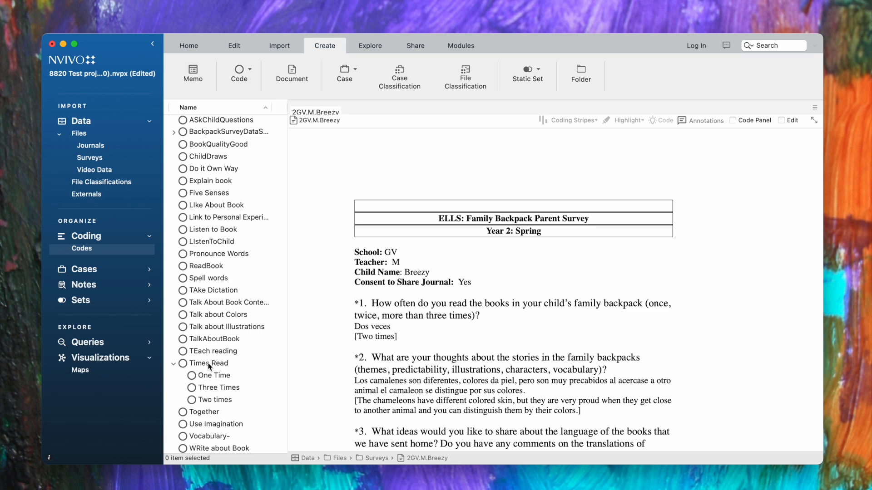
mouse_move(202, 375)
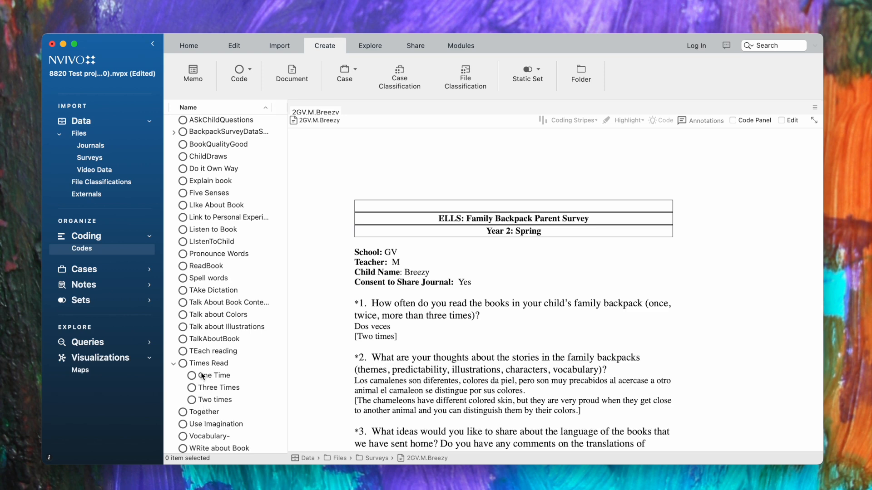
mouse_move(202, 406)
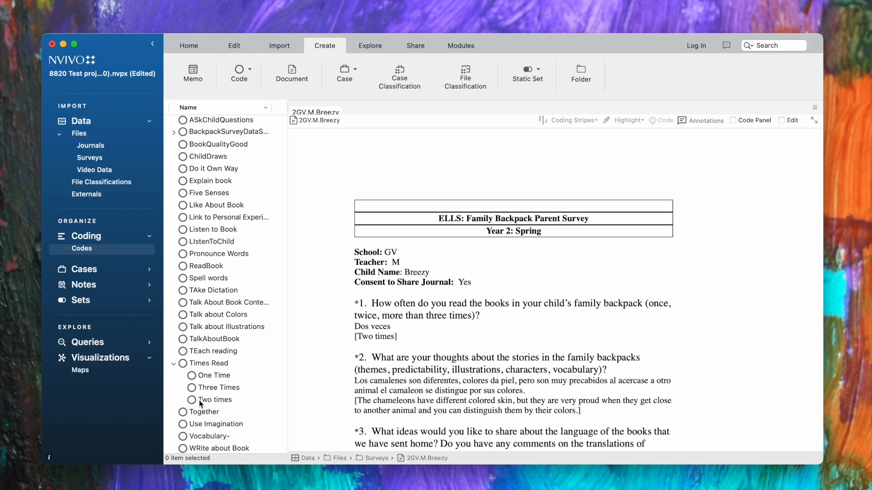
mouse_move(200, 401)
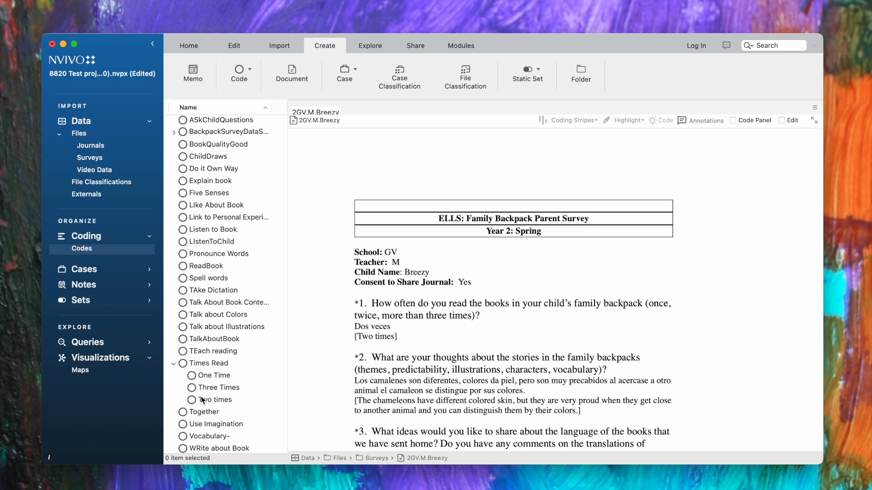
scroll(down, 3)
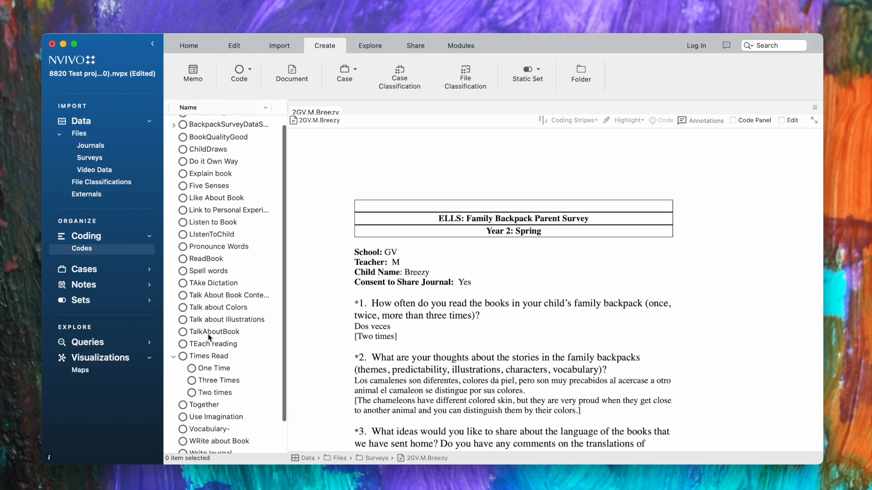
mouse_move(211, 314)
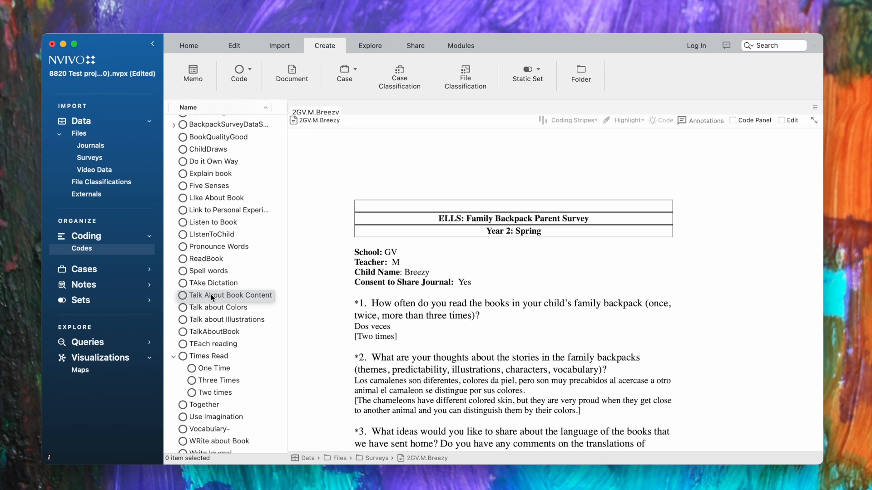
scroll(down, 3)
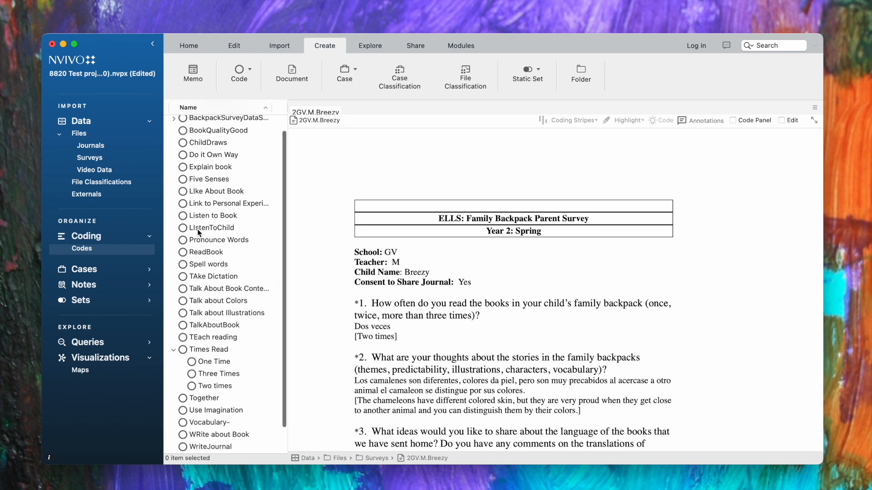
Open the LIstenToChild code to see its single coded reference, "we listen".
click(213, 227)
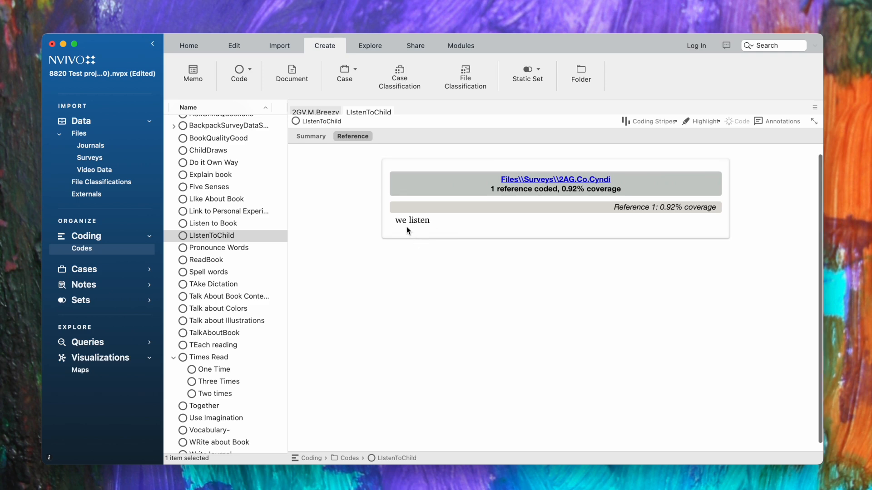
mouse_move(448, 206)
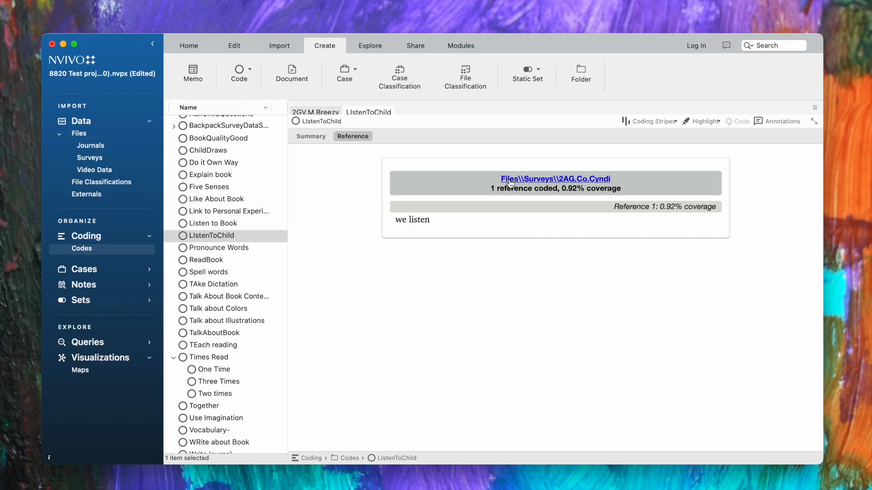
Open the 2AG.Co.Cyndi source survey behind the reference, then return to LIstenToChild's references.
click(554, 179)
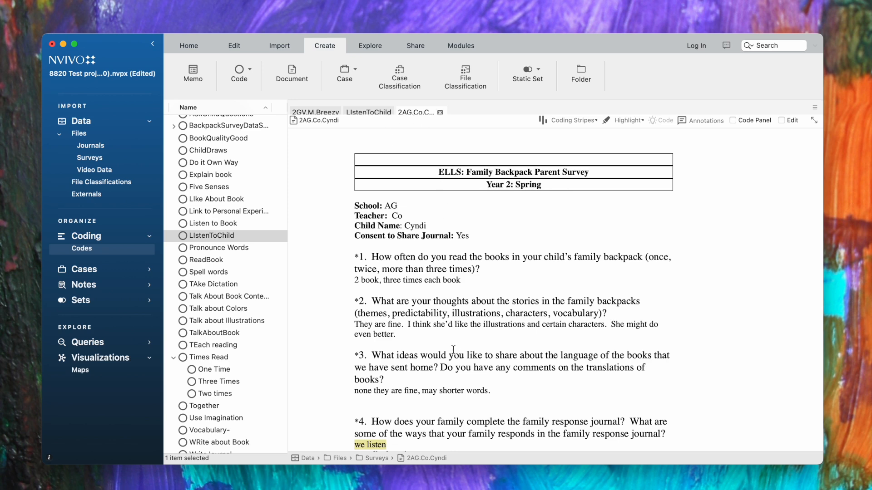
scroll(down, 3)
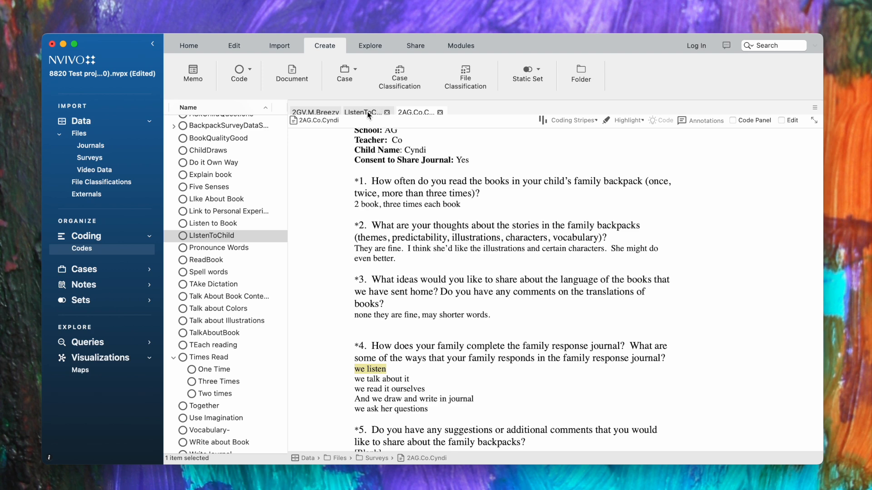
click(362, 112)
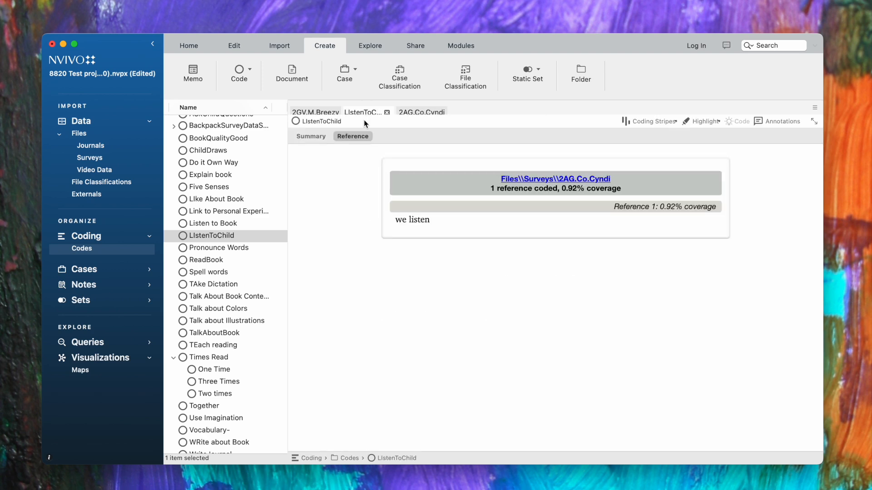